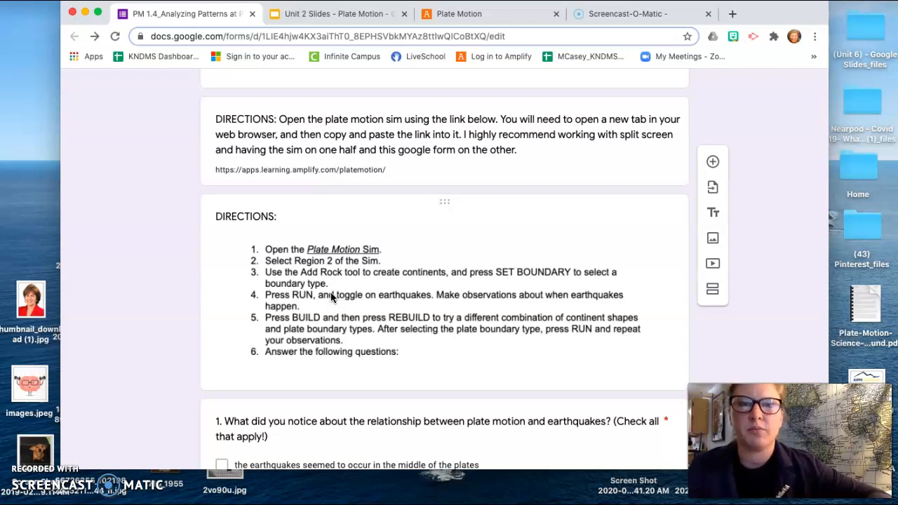
{"action": "mouse_move", "coordinate": [480, 19]}
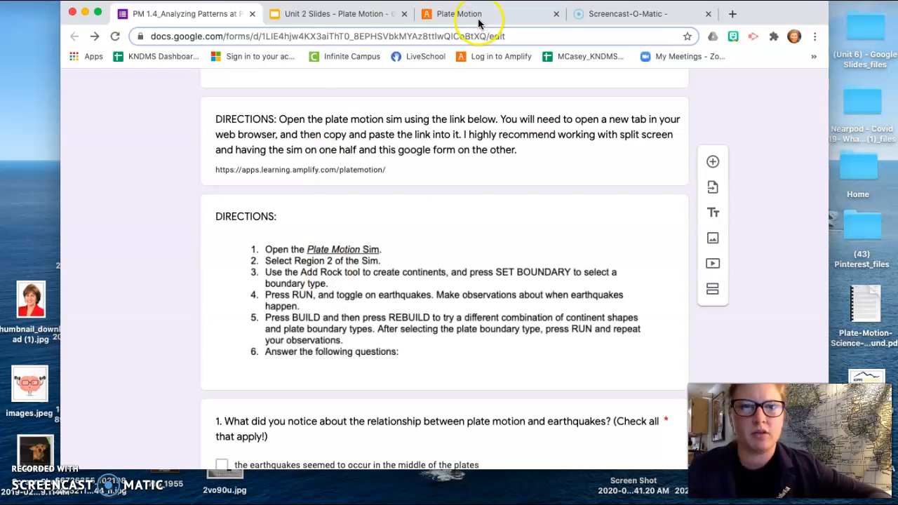
{"action": "mouse_move", "coordinate": [463, 14]}
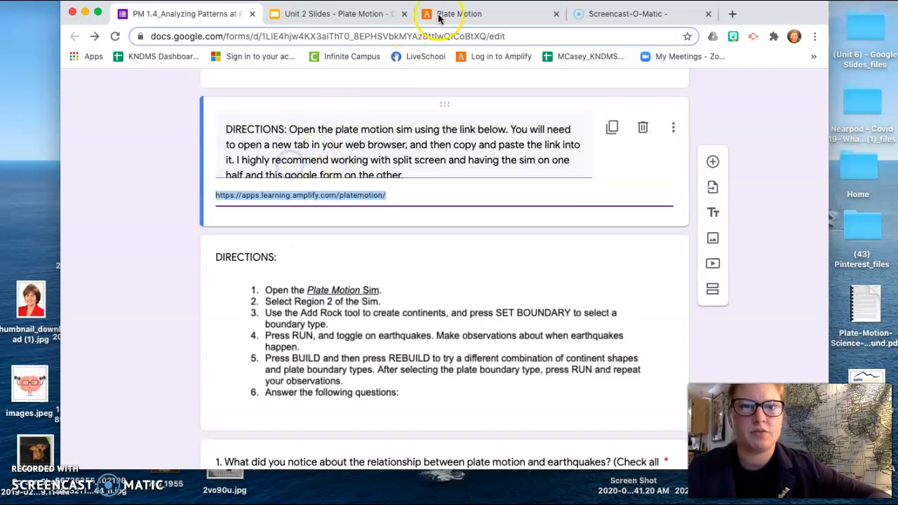
- Move the Plate Motion sim into its own window tiled to the right half
{"action": "left_click", "coordinate": [459, 13]}
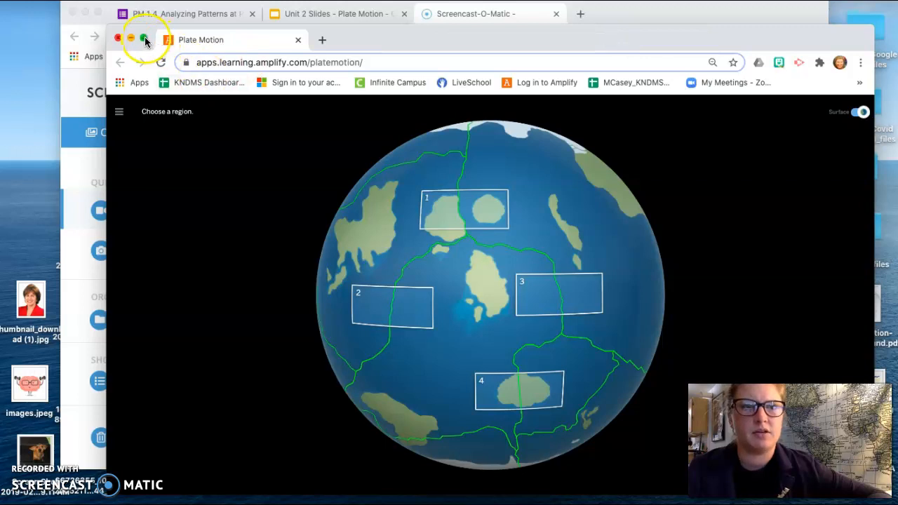
{"action": "left_click", "coordinate": [145, 39]}
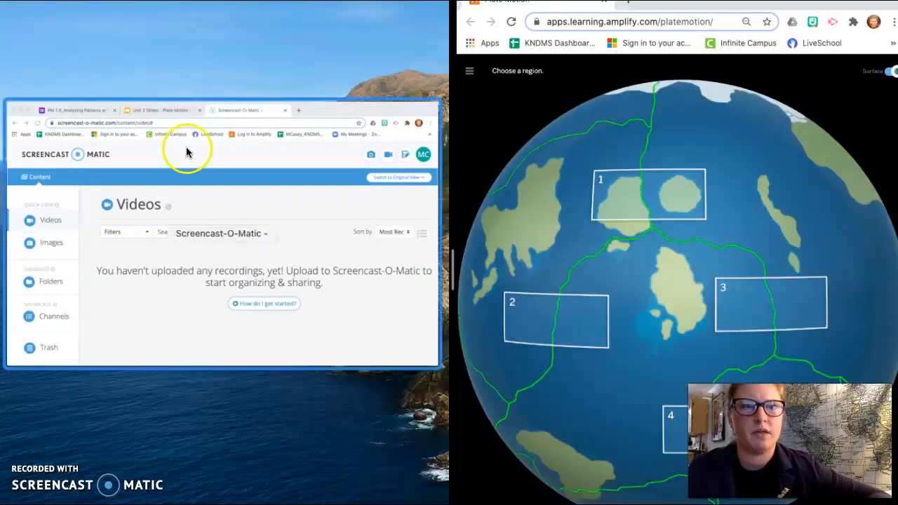
- Show the Google Form in the left window, scrolled to DIRECTIONS and question 1
{"action": "left_click", "coordinate": [66, 110]}
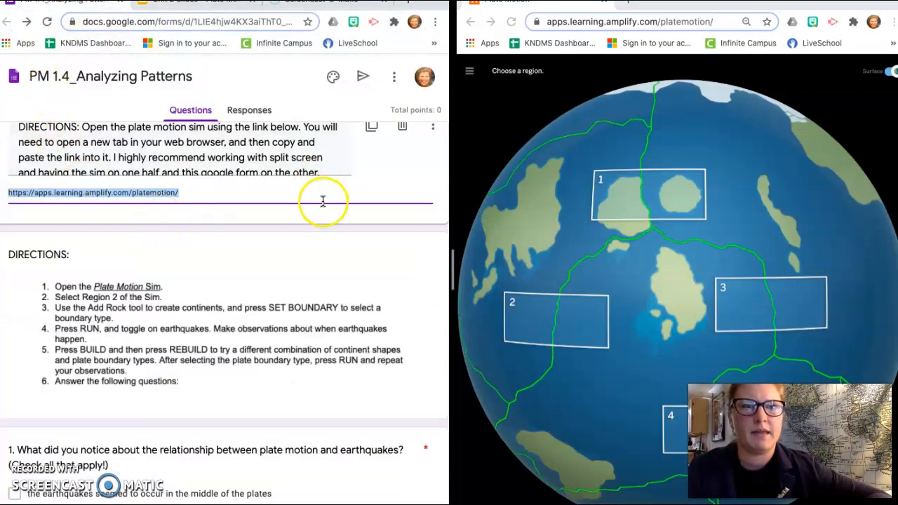
{"action": "mouse_move", "coordinate": [452, 245]}
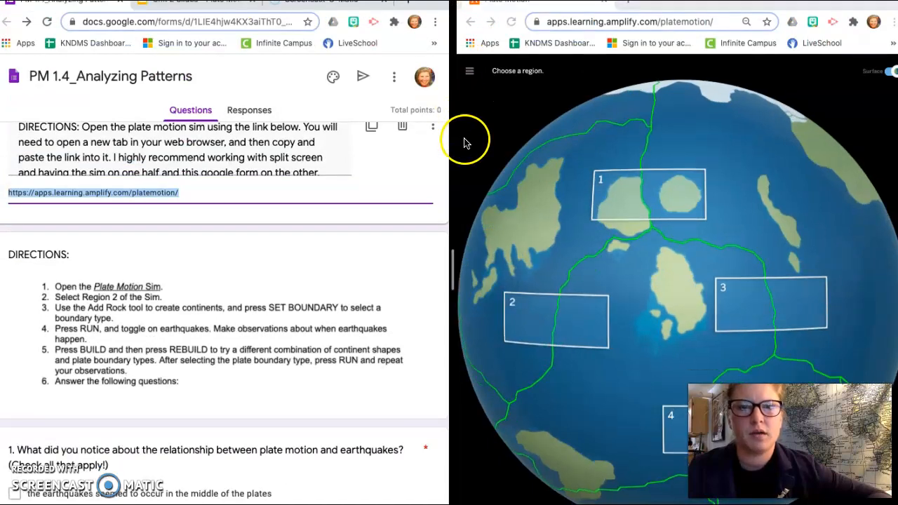
{"action": "mouse_move", "coordinate": [528, 112]}
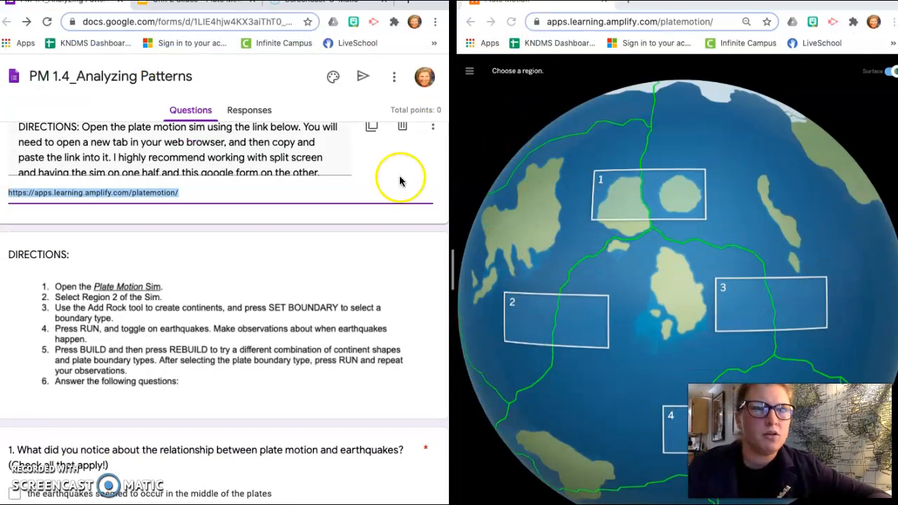
{"action": "scroll", "scroll_direction": "down", "scroll_amount": 3}
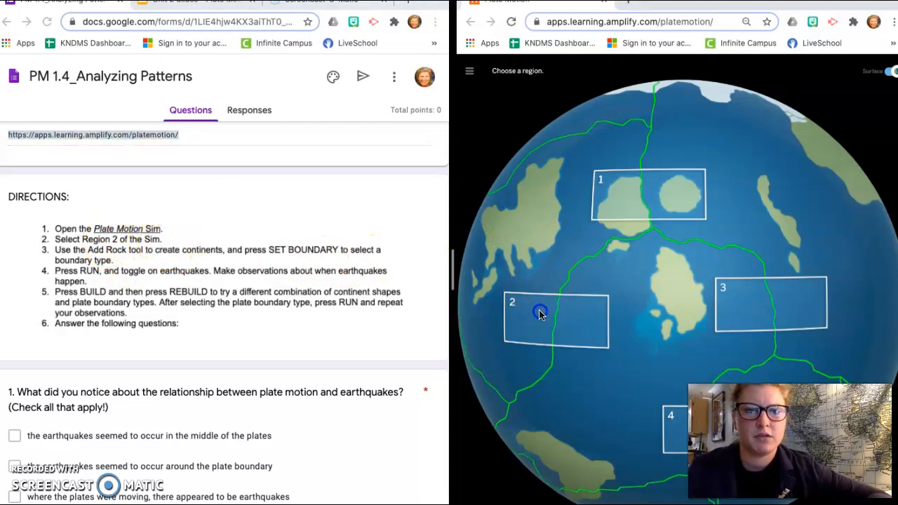
- Open Region 2, set a Divergent plate boundary, and switch the simulation to RUN
{"action": "left_click", "coordinate": [540, 315]}
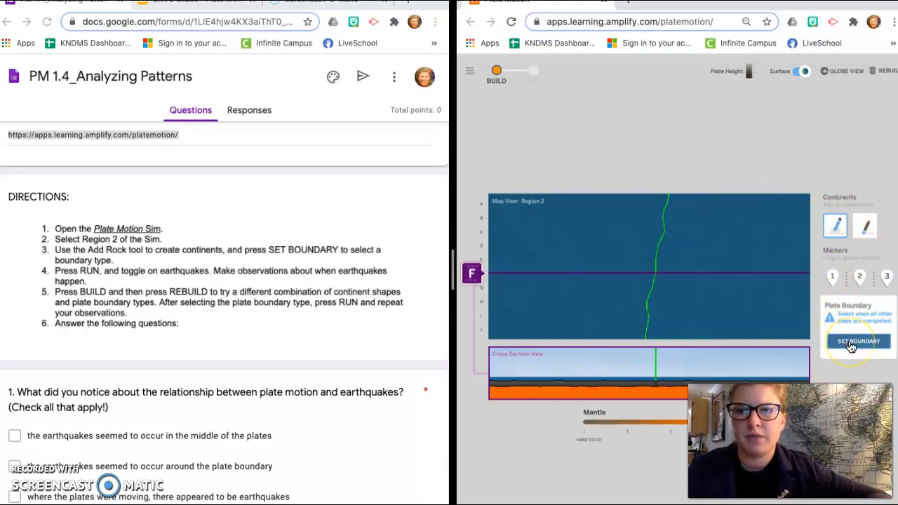
{"action": "left_click", "coordinate": [859, 342]}
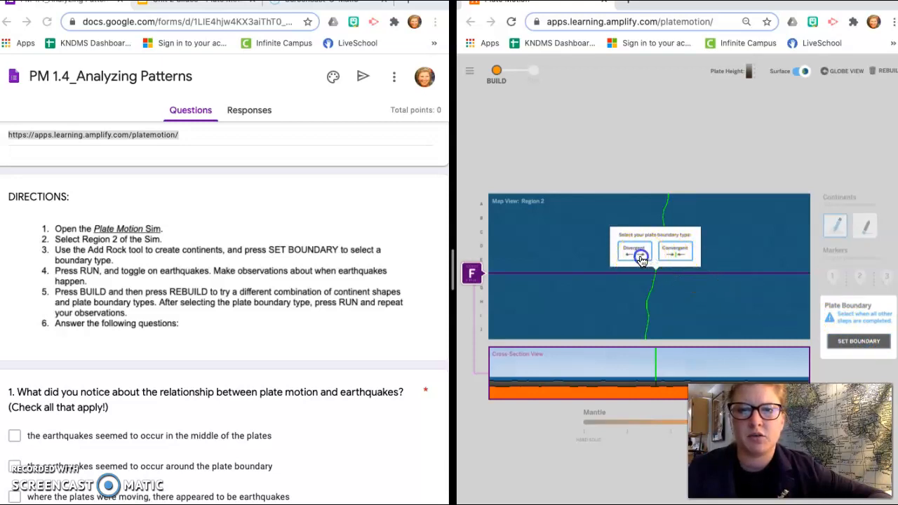
{"action": "left_click", "coordinate": [634, 249]}
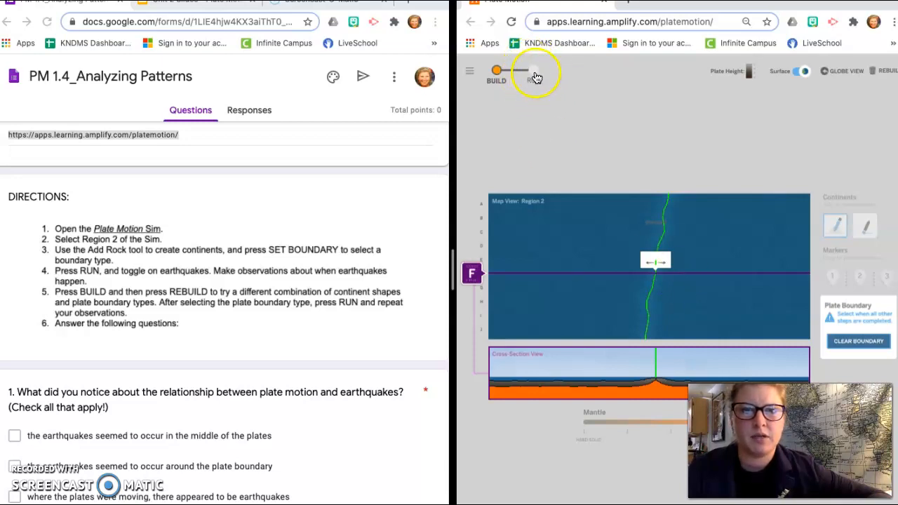
{"action": "left_click", "coordinate": [533, 70]}
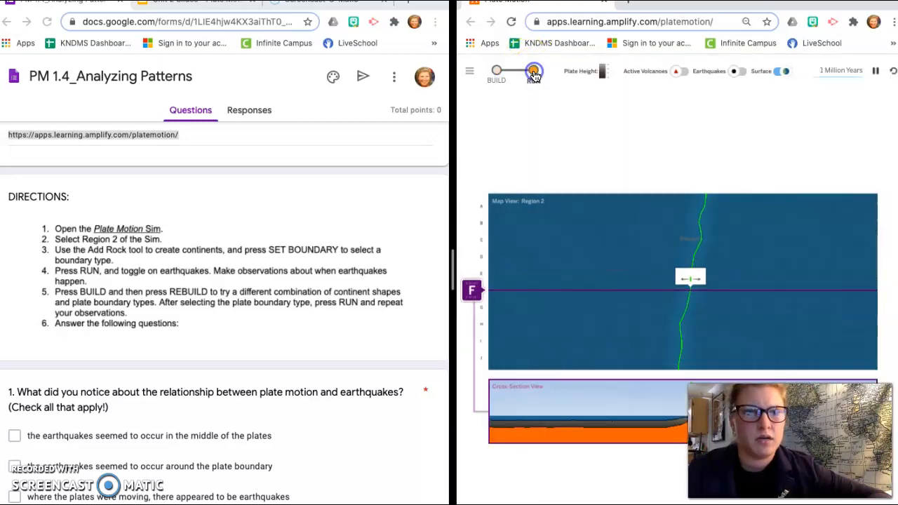